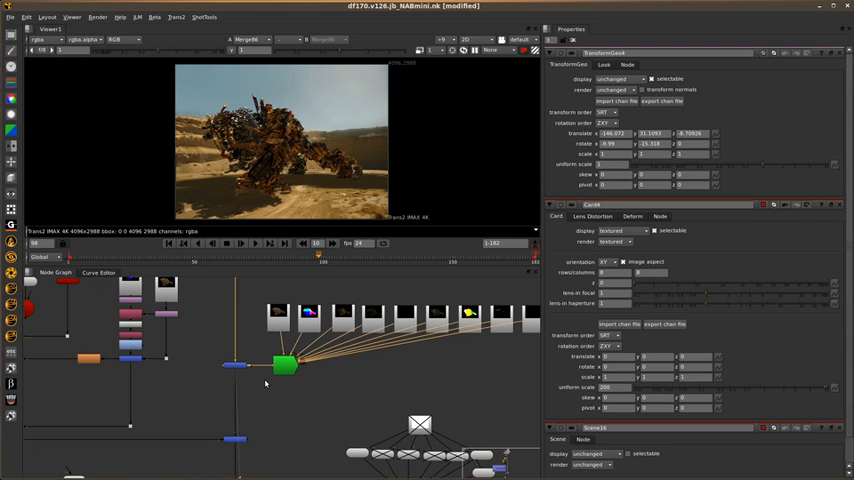
pyautogui.moveTo(353, 388)
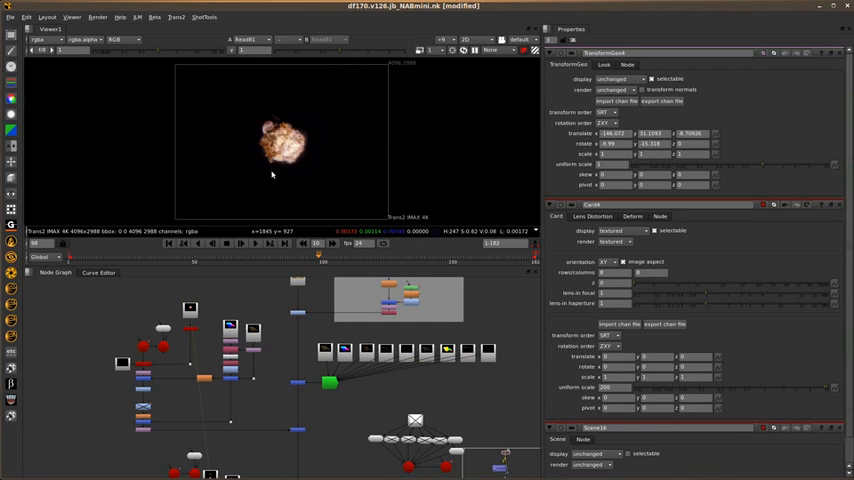
pyautogui.moveTo(295, 162)
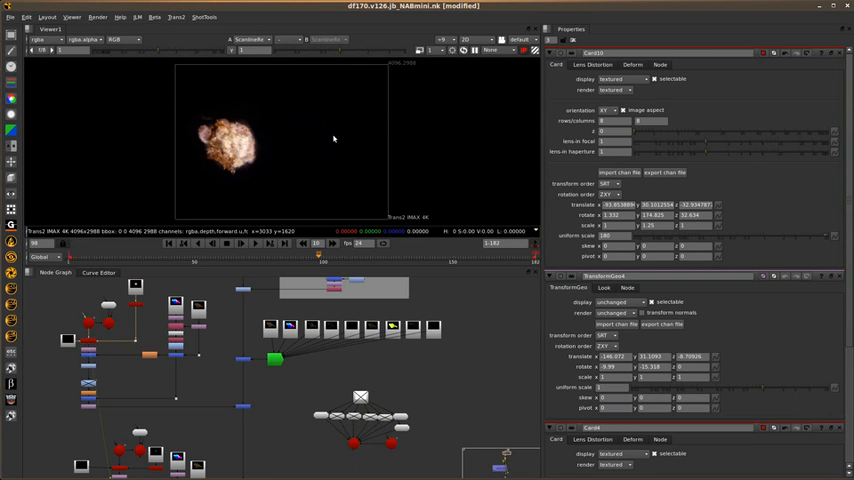
pyautogui.moveTo(243, 146)
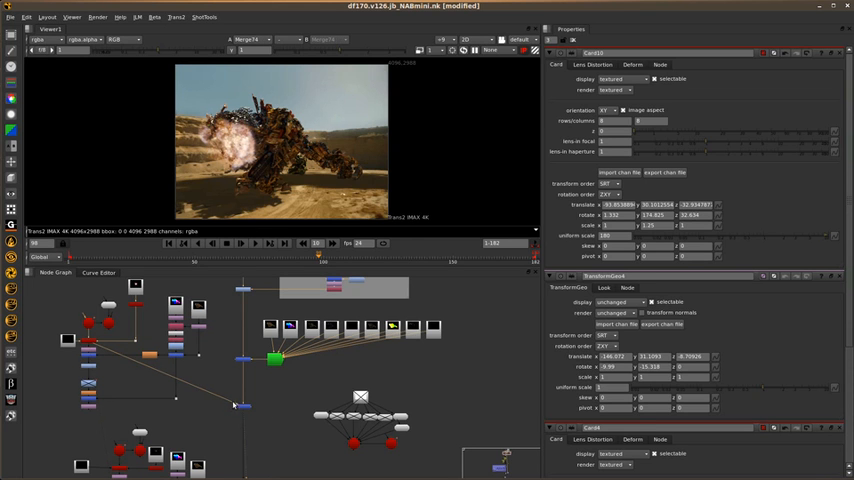
pyautogui.moveTo(232, 128)
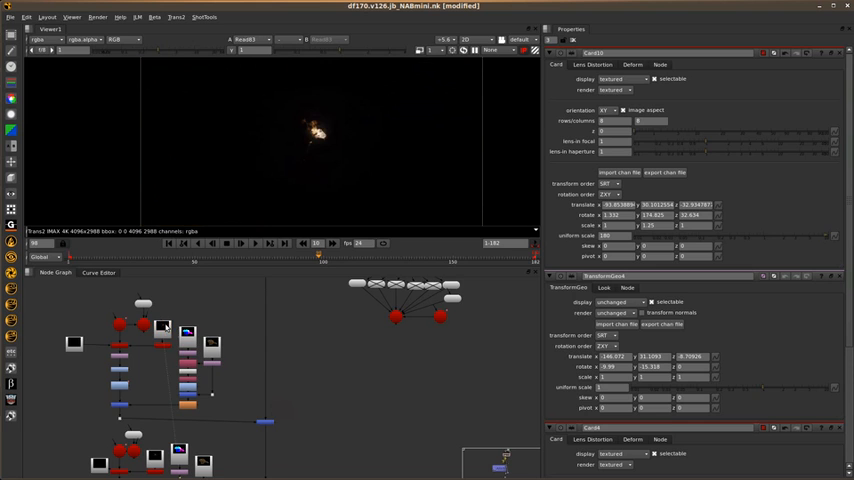
pyautogui.moveTo(286, 167)
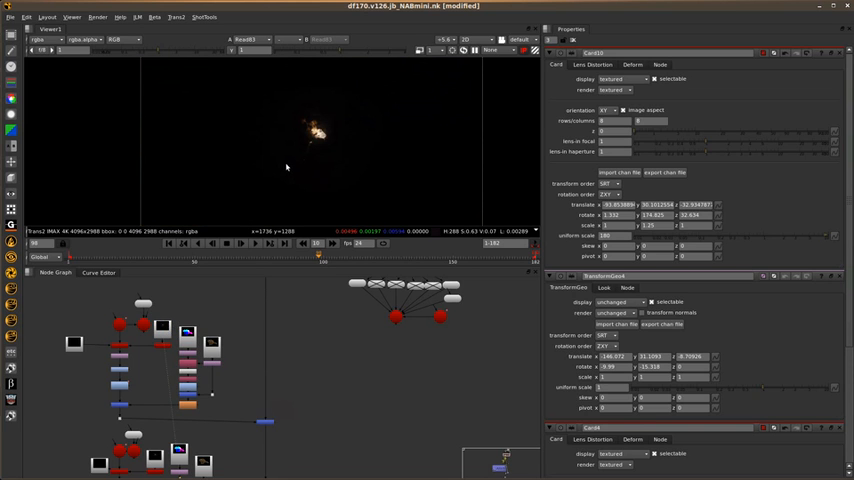
pyautogui.moveTo(316, 140)
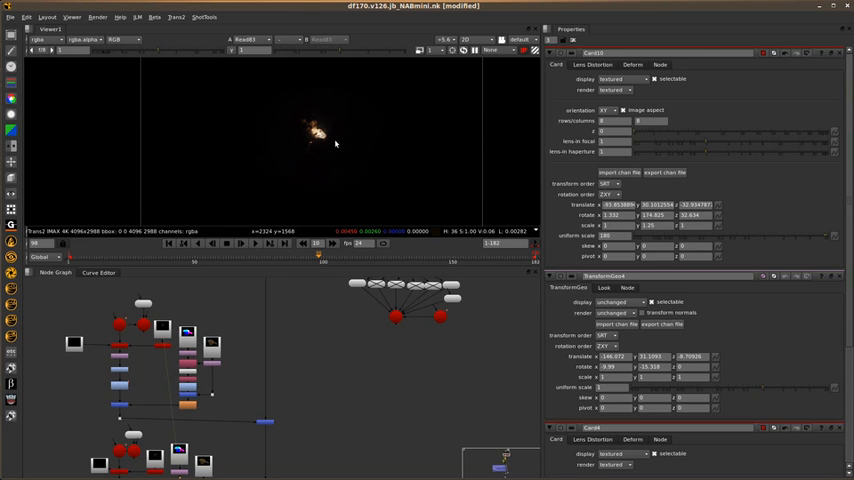
pyautogui.moveTo(302, 133)
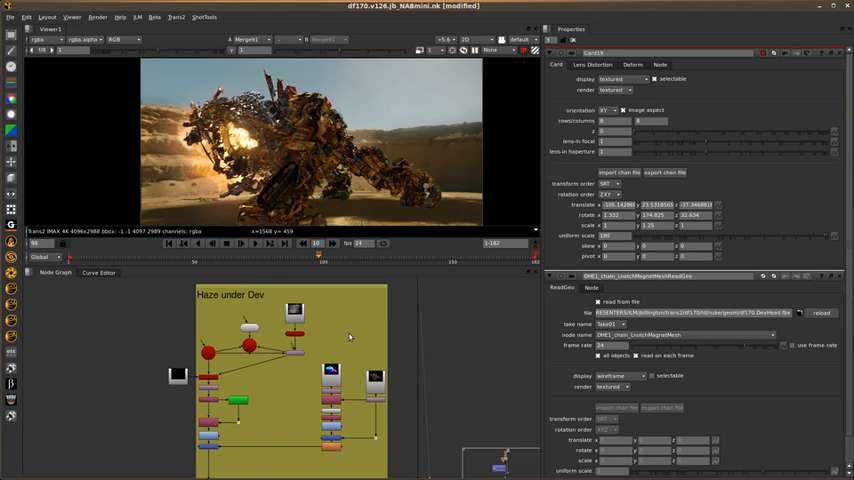
pyautogui.moveTo(330, 333)
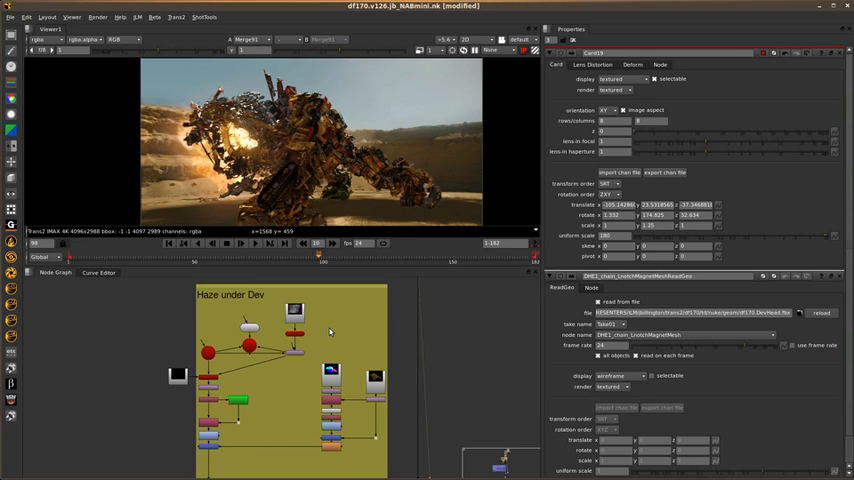
pyautogui.moveTo(330, 333)
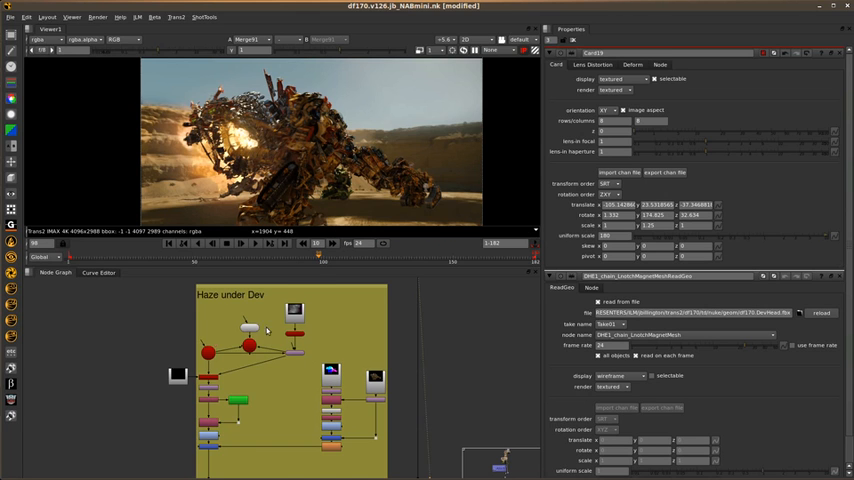
pyautogui.moveTo(189, 228)
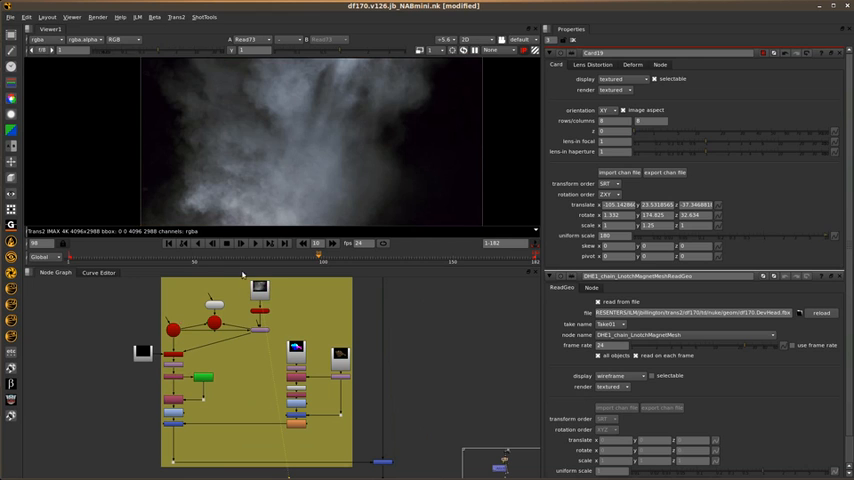
pyautogui.moveTo(383, 158)
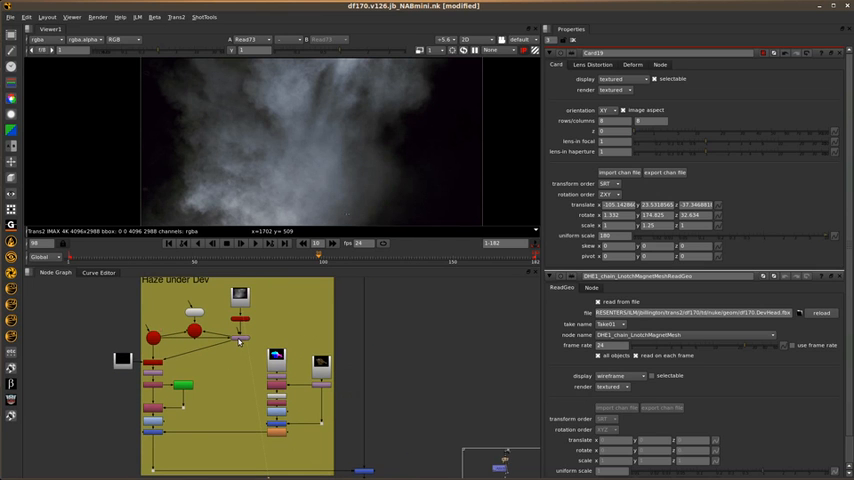
pyautogui.moveTo(293, 190)
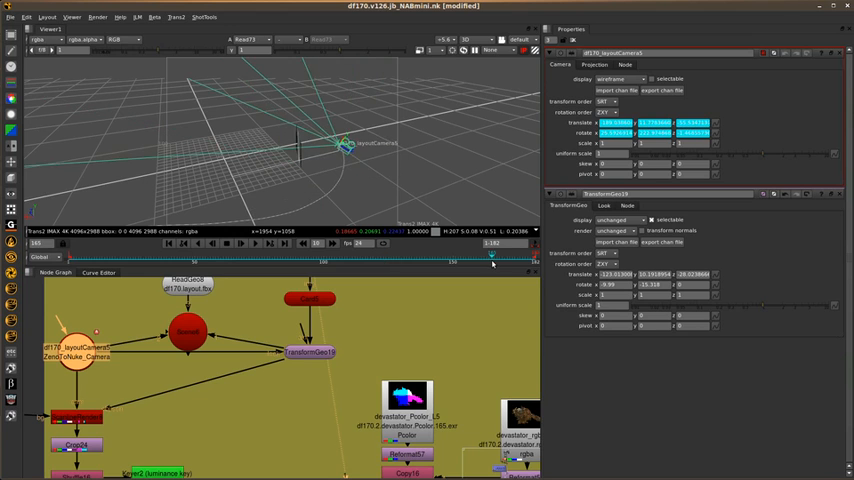
pyautogui.moveTo(493, 260); pyautogui.dragTo(513, 260)
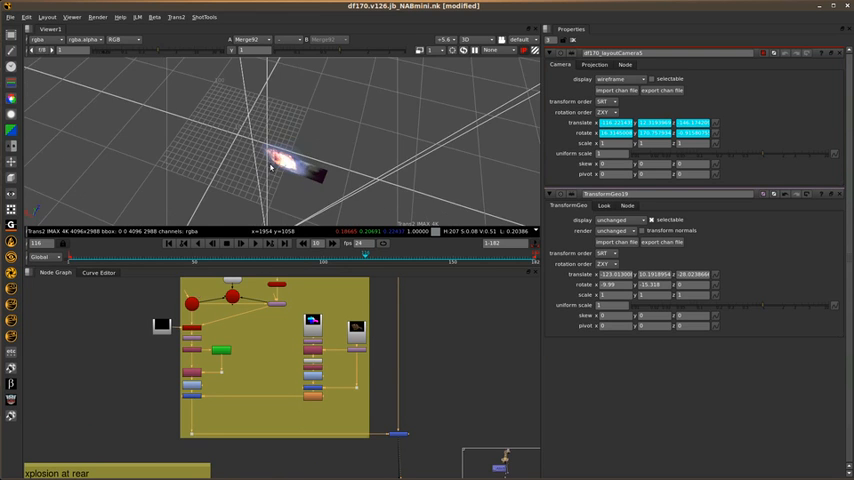
pyautogui.moveTo(394, 387)
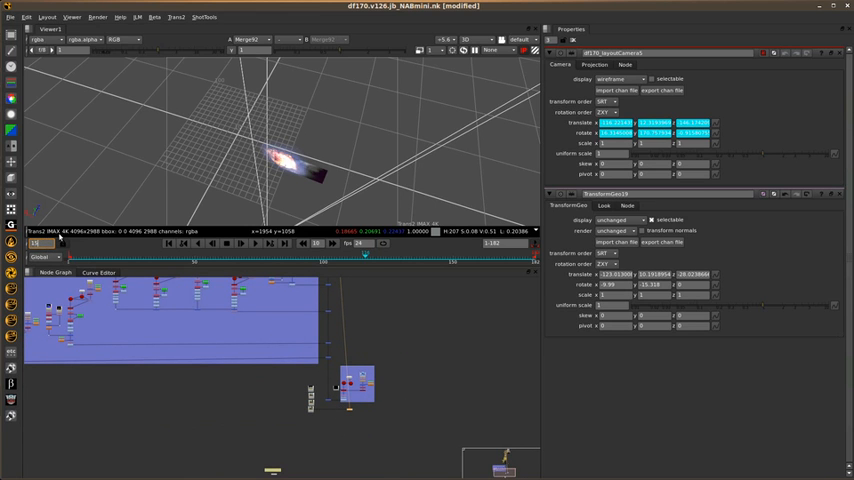
# - Drag in the 3D viewer at frame 159 to view the Scene16 Devastator wireframe
pyautogui.moveTo(365, 253); pyautogui.dragTo(476, 253)
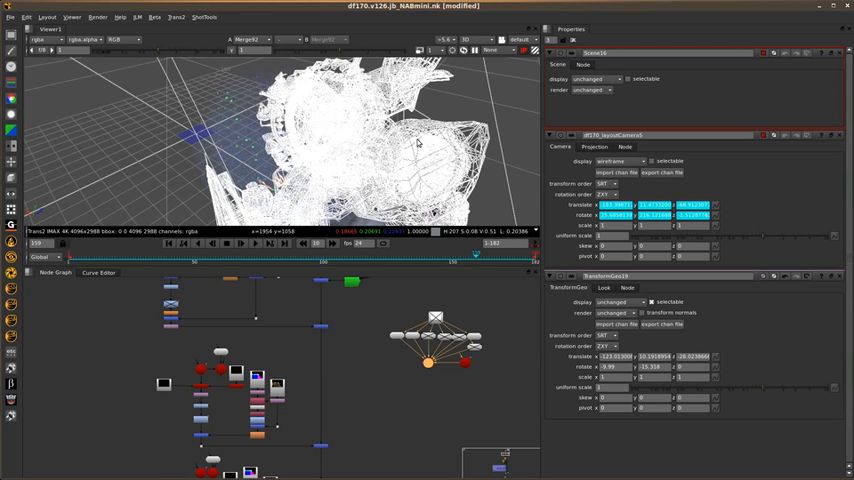
pyautogui.moveTo(442, 157)
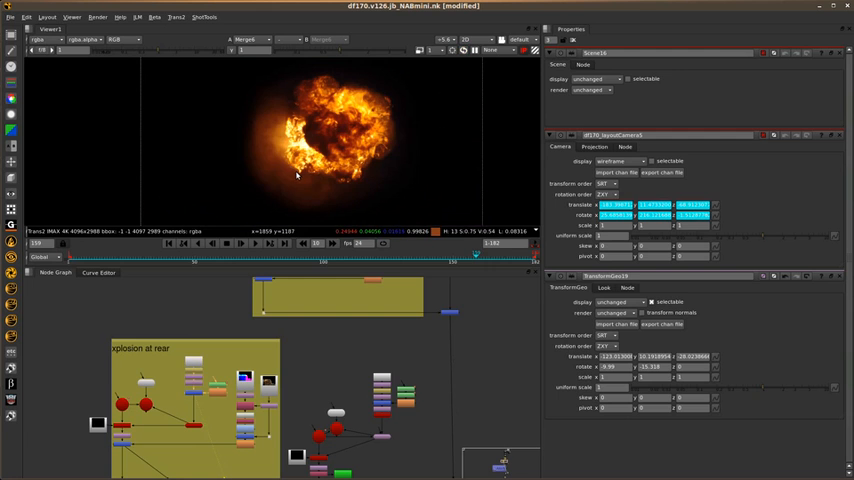
pyautogui.moveTo(265, 395)
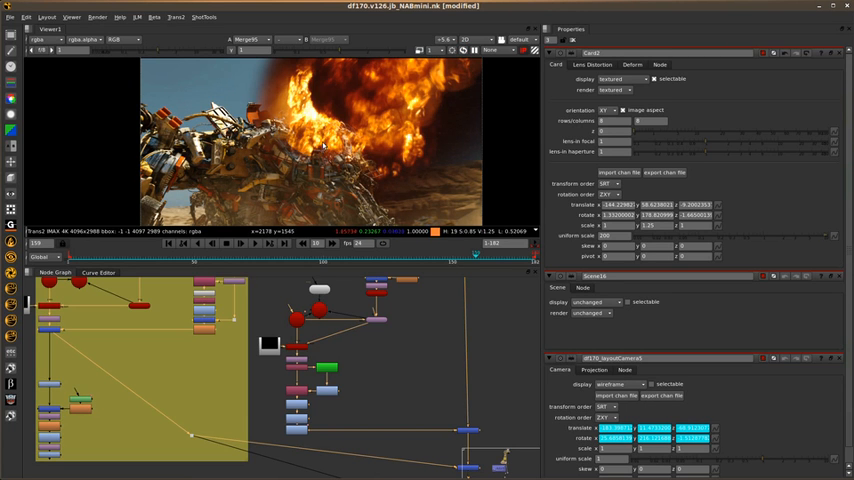
pyautogui.moveTo(498, 392)
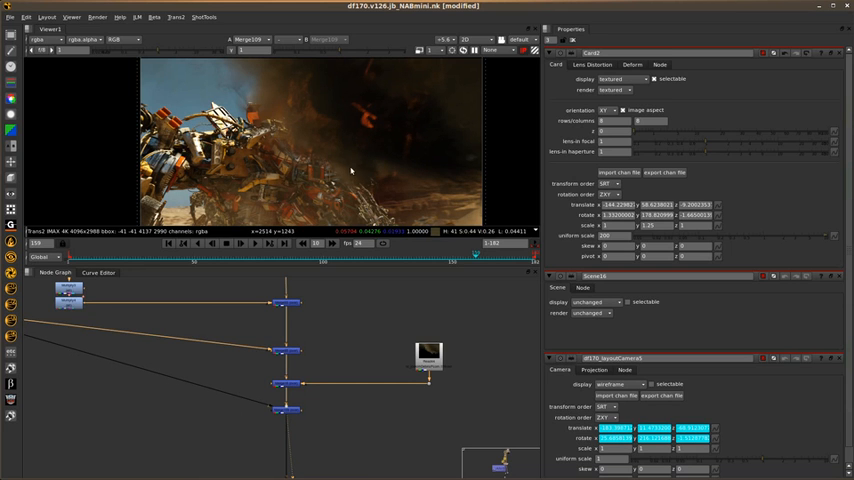
pyautogui.moveTo(338, 157)
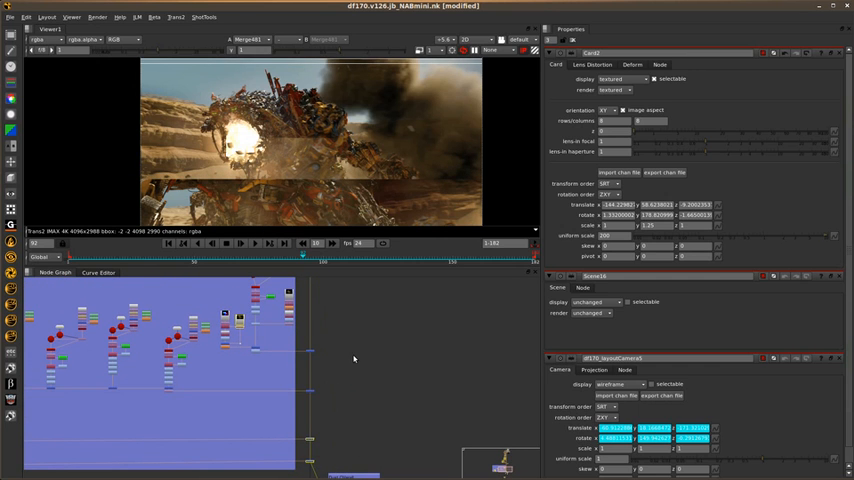
pyautogui.moveTo(410, 140)
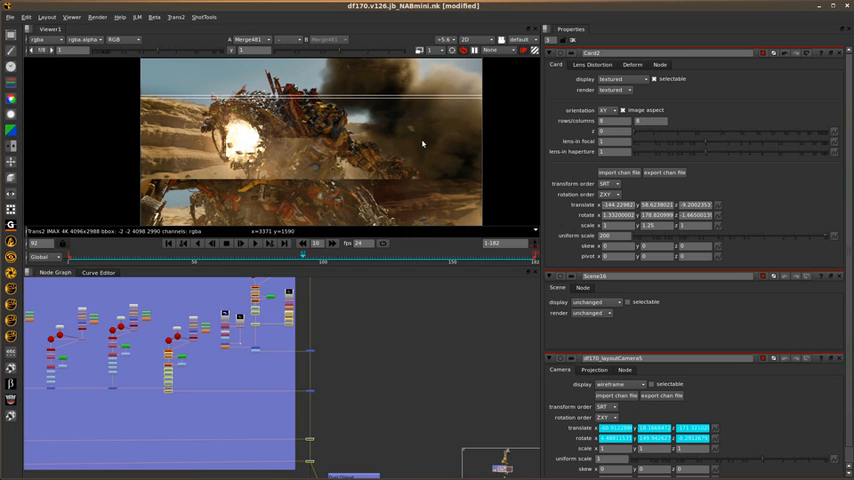
pyautogui.moveTo(434, 149)
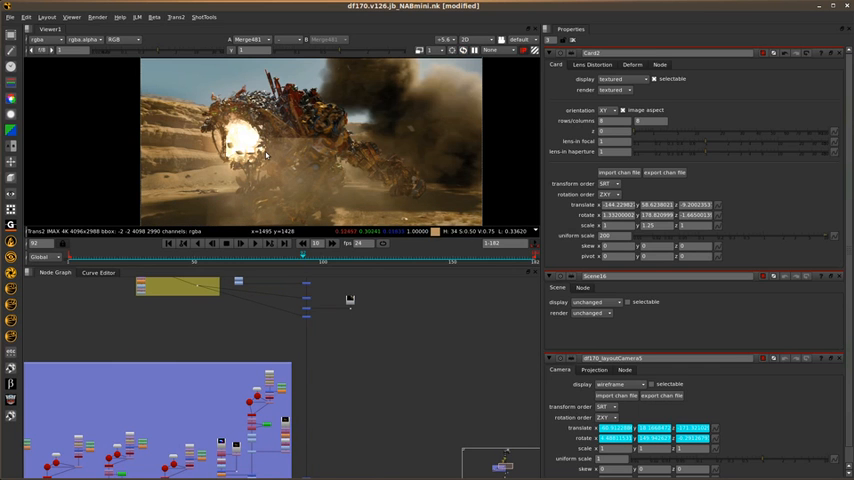
pyautogui.moveTo(280, 172)
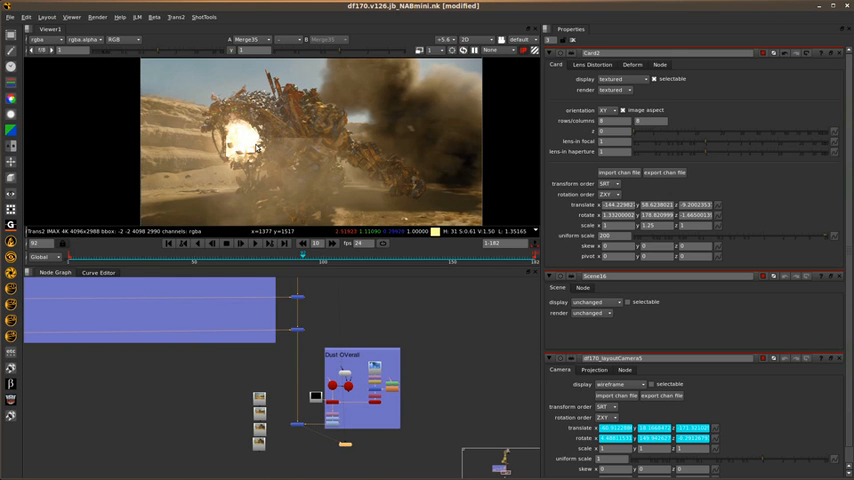
pyautogui.moveTo(446, 148)
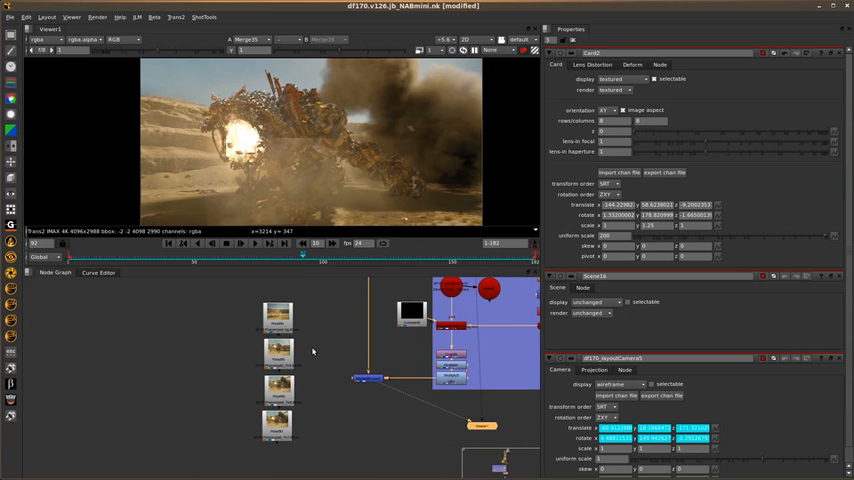
# - Select Read93 to view its dust render of debris and sand at frame 92
pyautogui.click(277, 318)
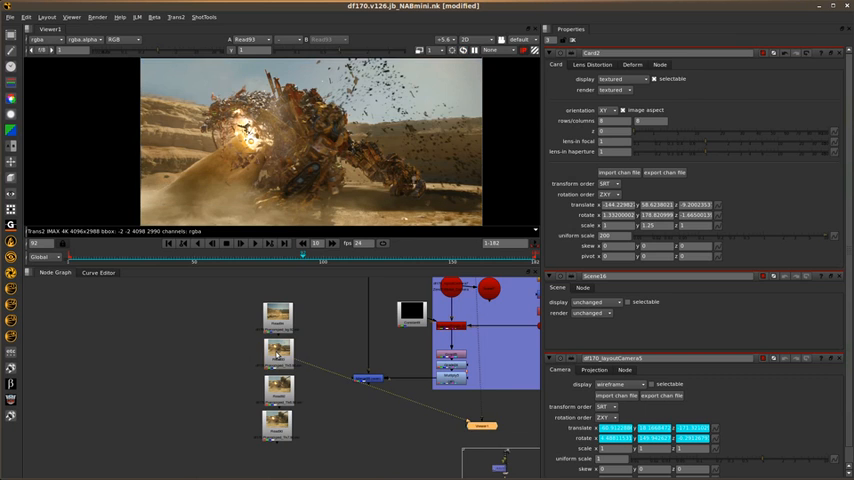
pyautogui.moveTo(222, 156)
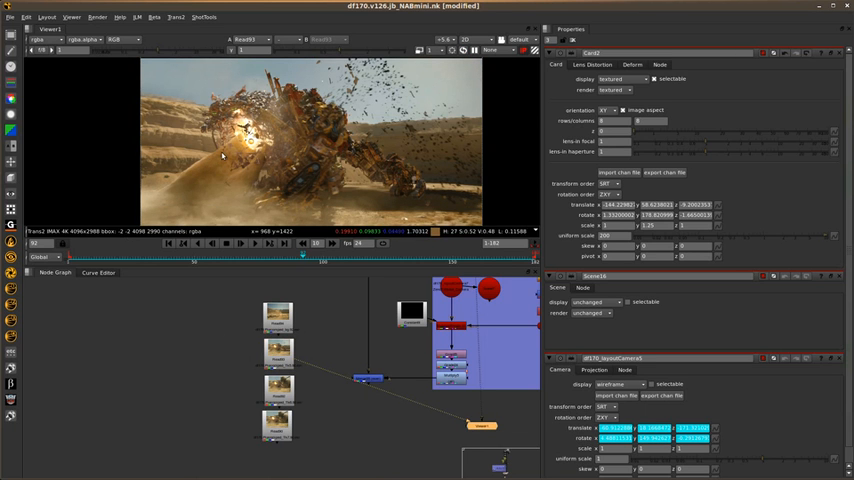